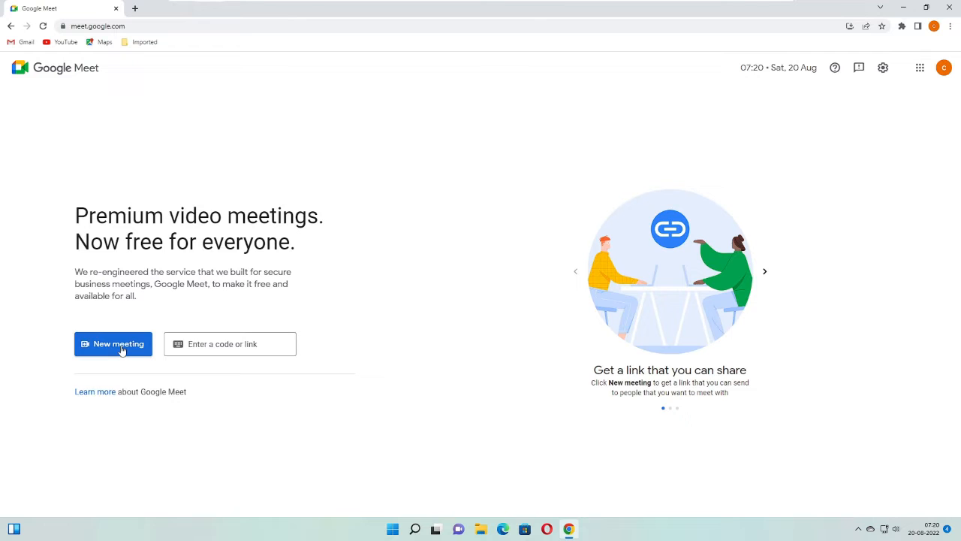
Step: Start a new Google Meet meeting, note the muted-mic warning, and minimize Chrome
click(113, 344)
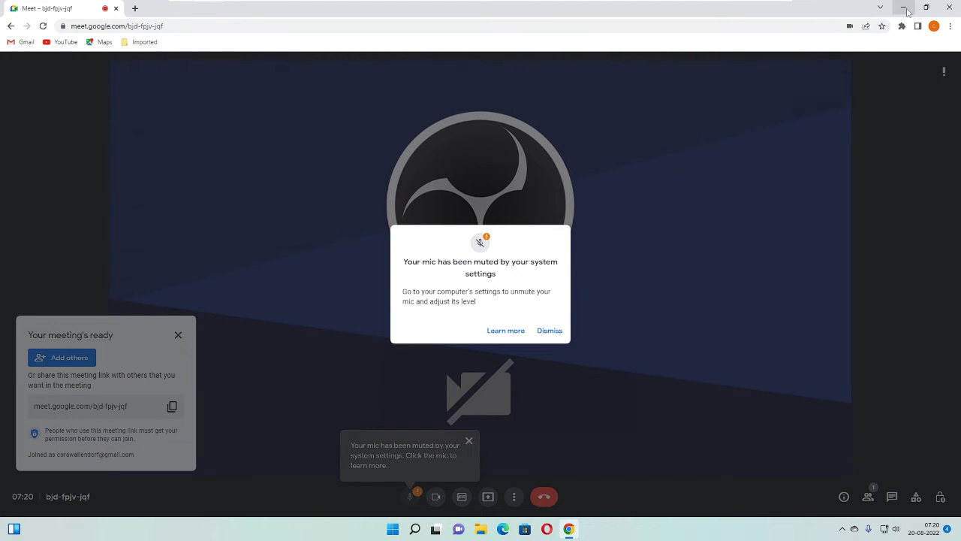
click(926, 7)
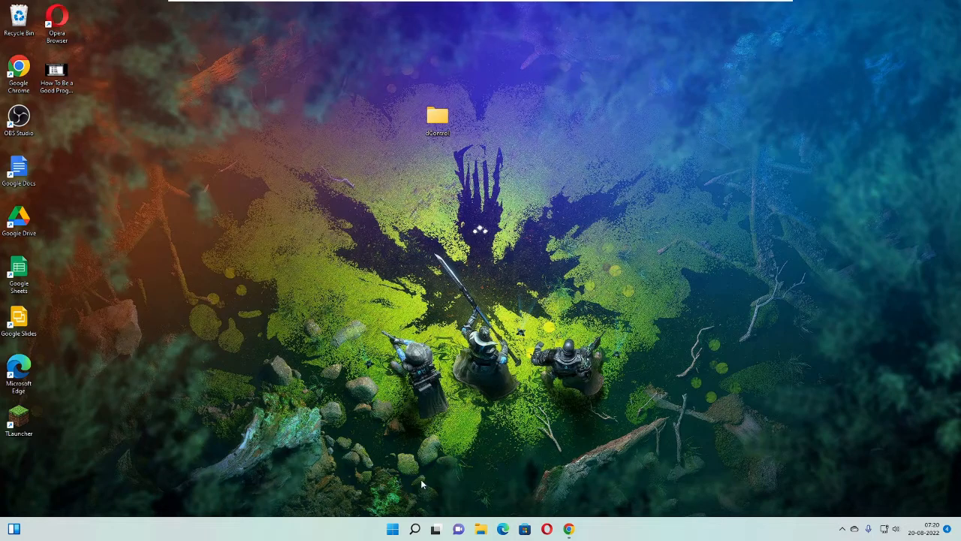
Step: Open Control Panel from taskbar search and set View by to Small icons
click(415, 529)
text(control)
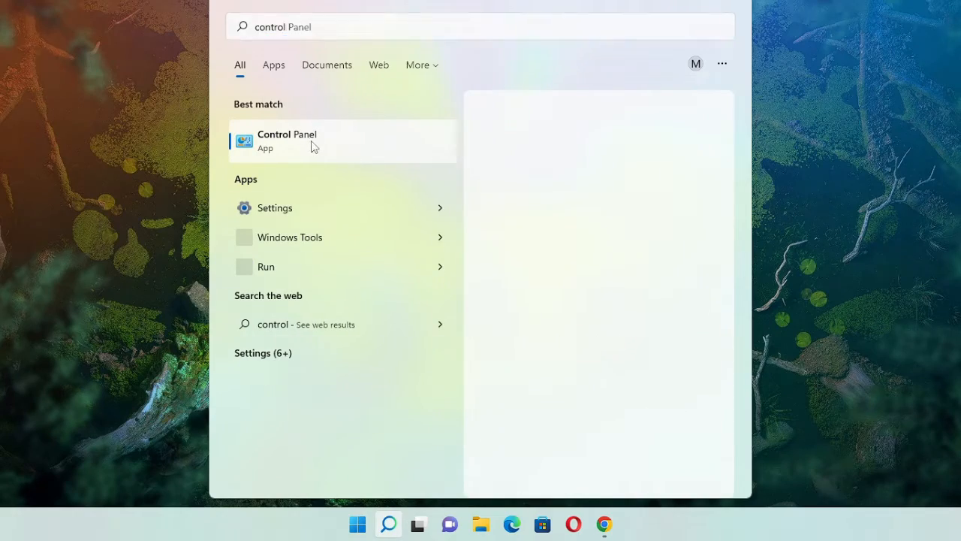
click(287, 141)
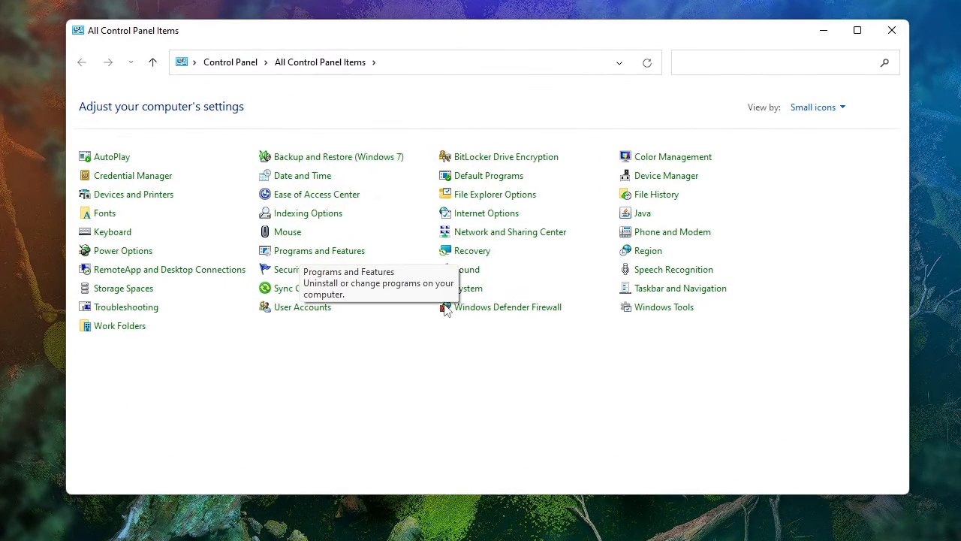
mouse_move(123, 250)
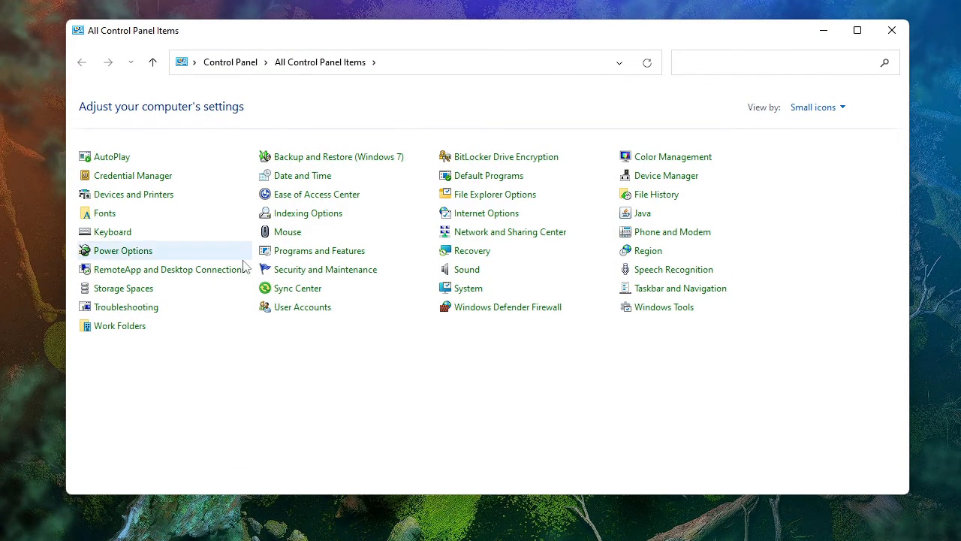
mouse_move(578, 308)
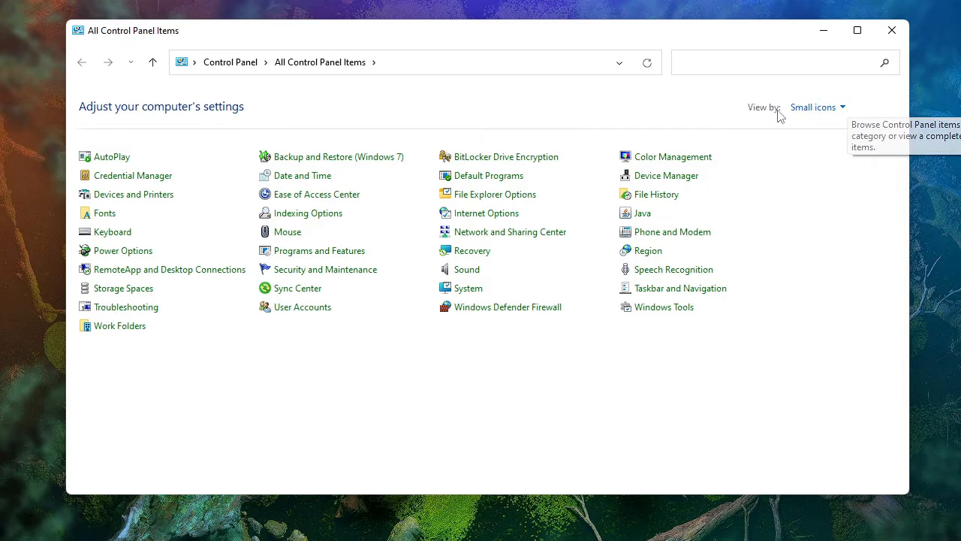
click(815, 107)
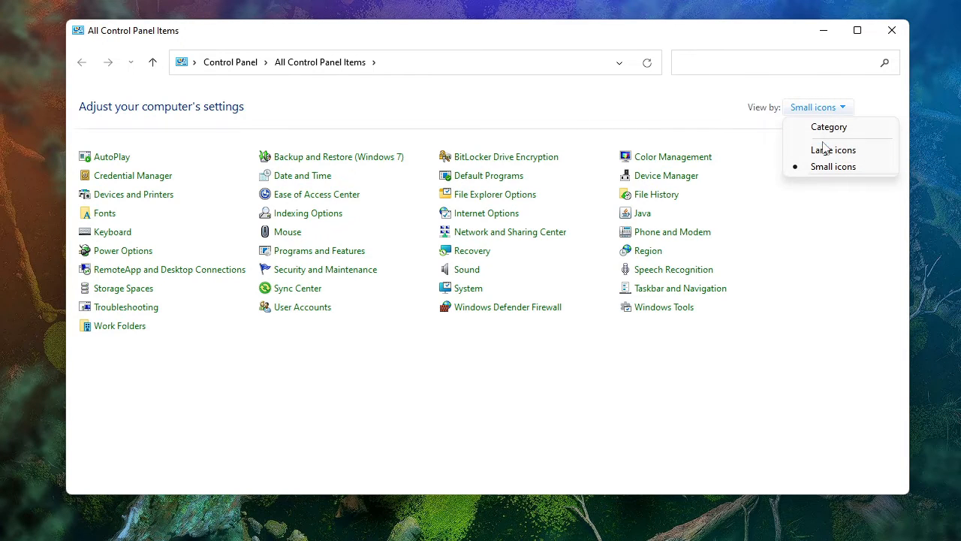
click(828, 126)
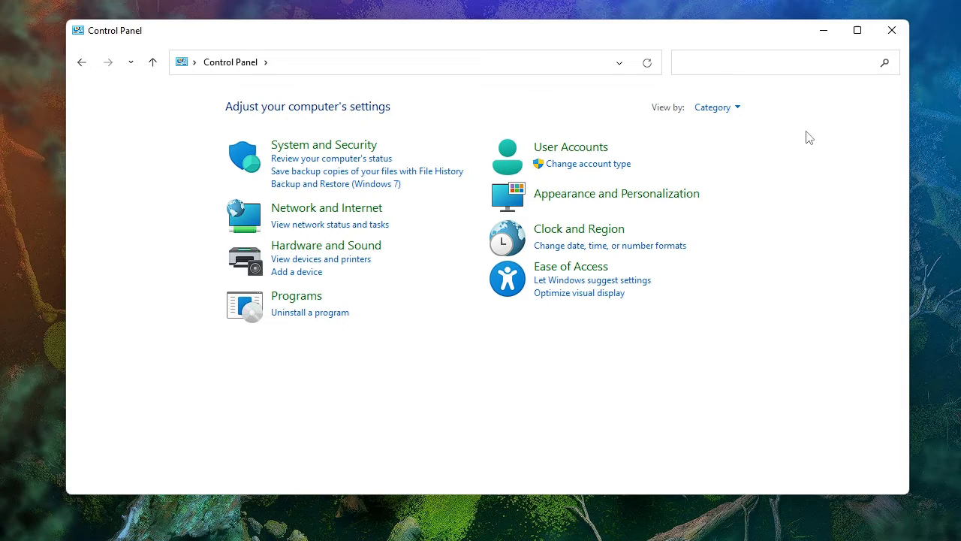
click(716, 107)
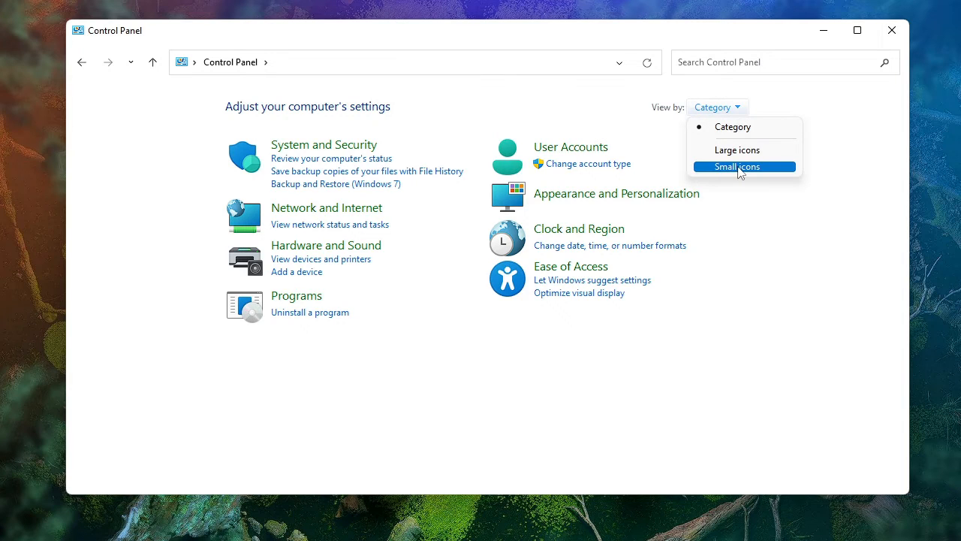
click(737, 166)
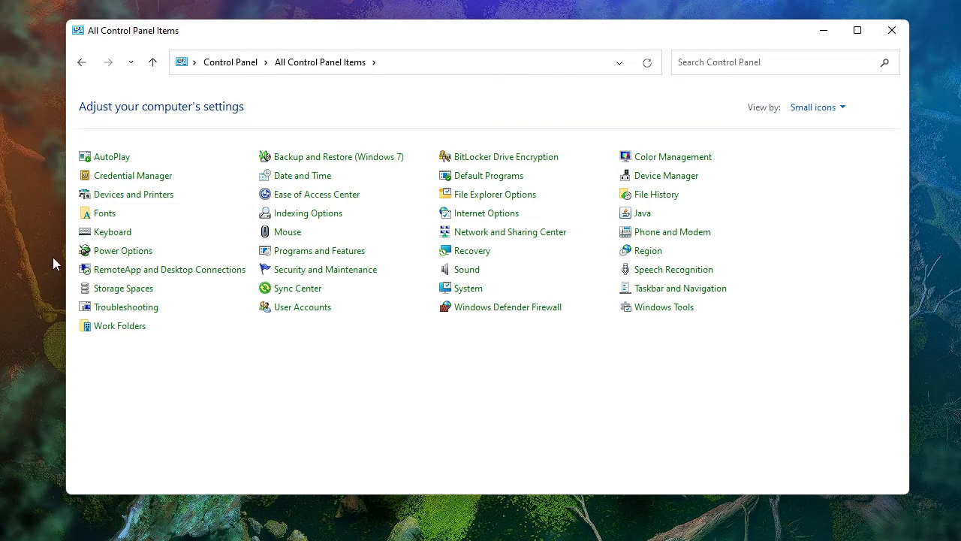
mouse_move(467, 269)
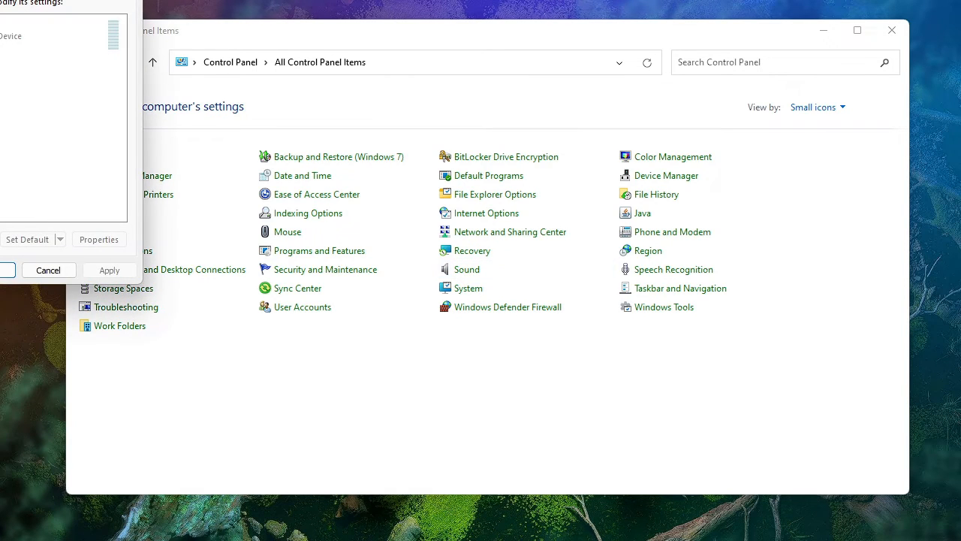
Step: Open Sound on the Recording tab and bring up the Microphone's options
click(467, 269)
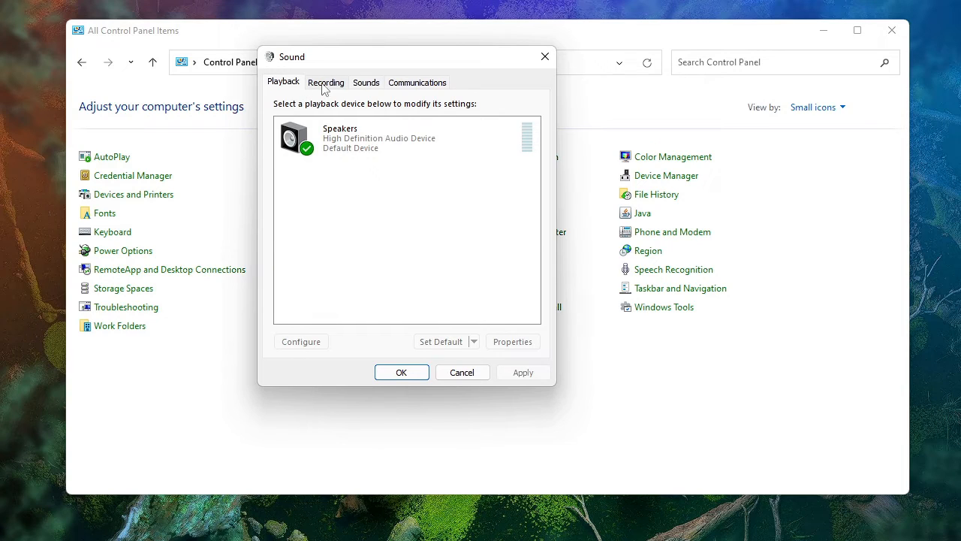
mouse_move(339, 90)
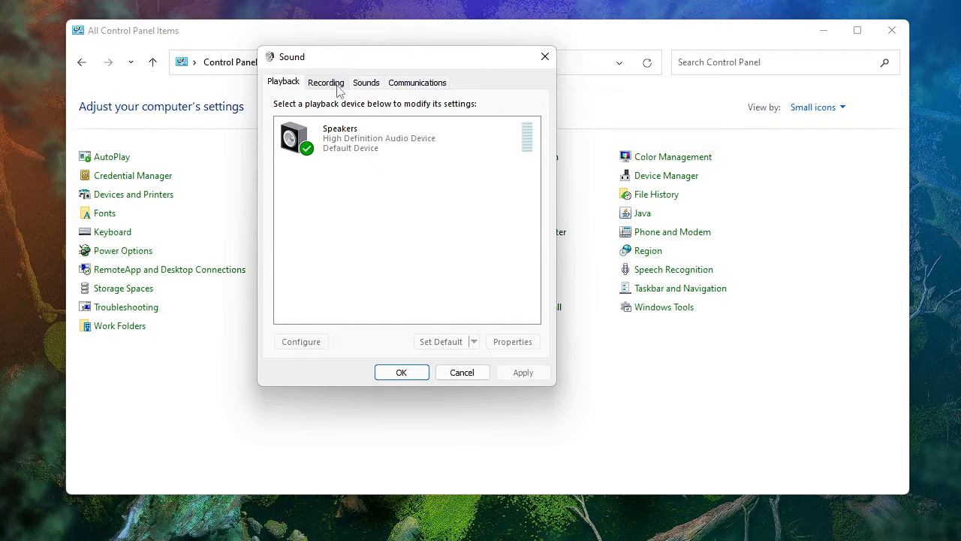
click(326, 82)
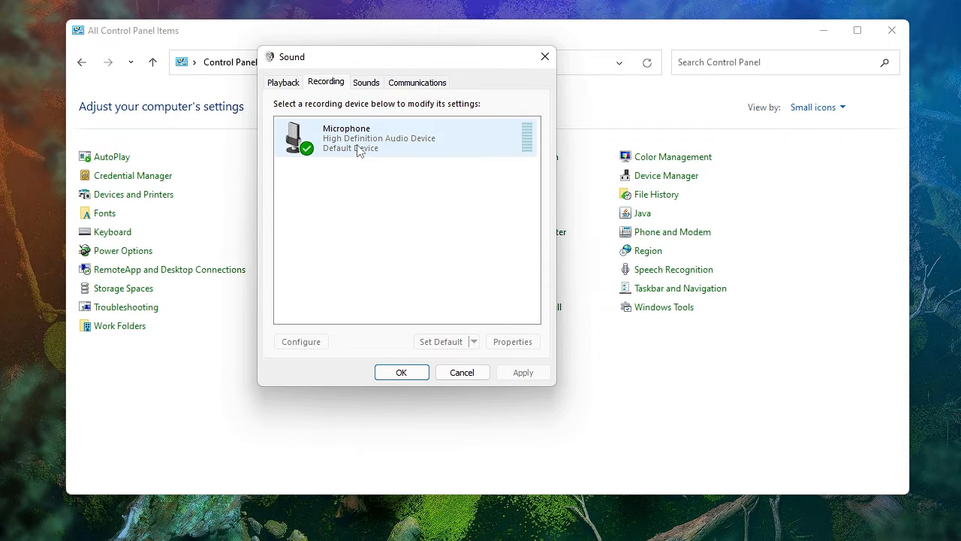
mouse_move(531, 143)
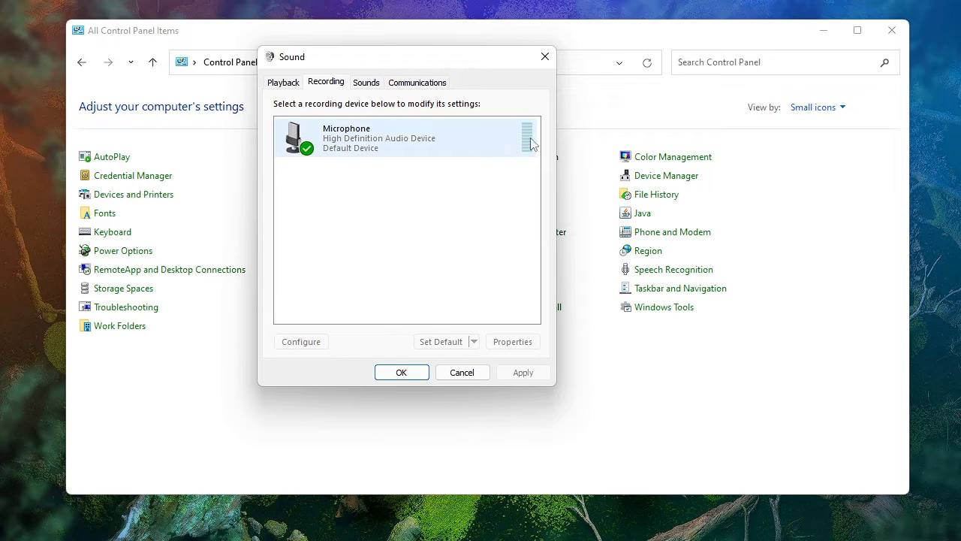
mouse_move(522, 156)
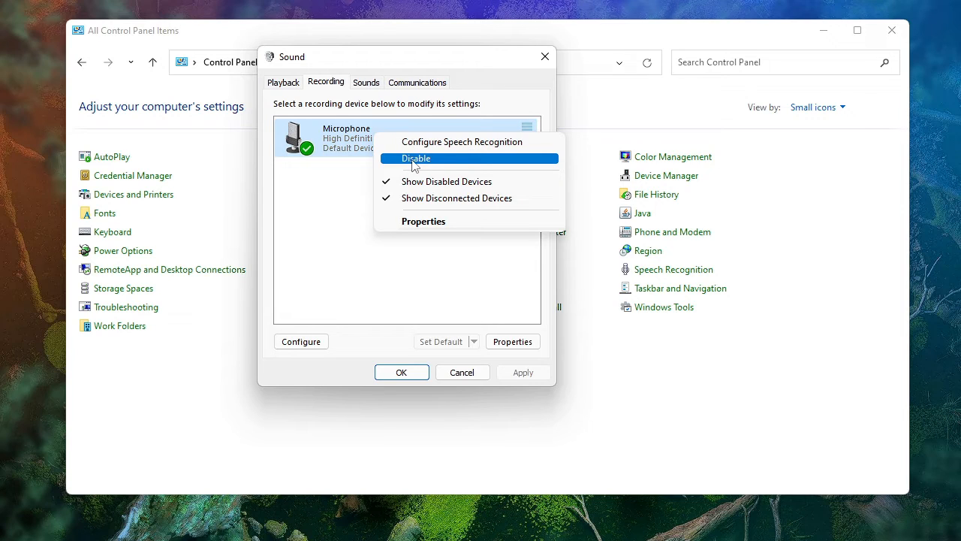
mouse_move(420, 160)
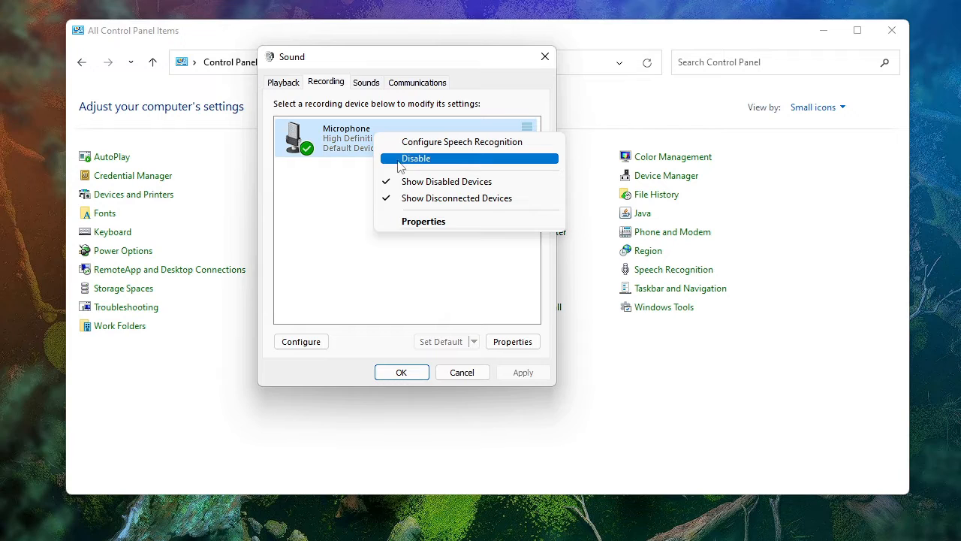
click(424, 221)
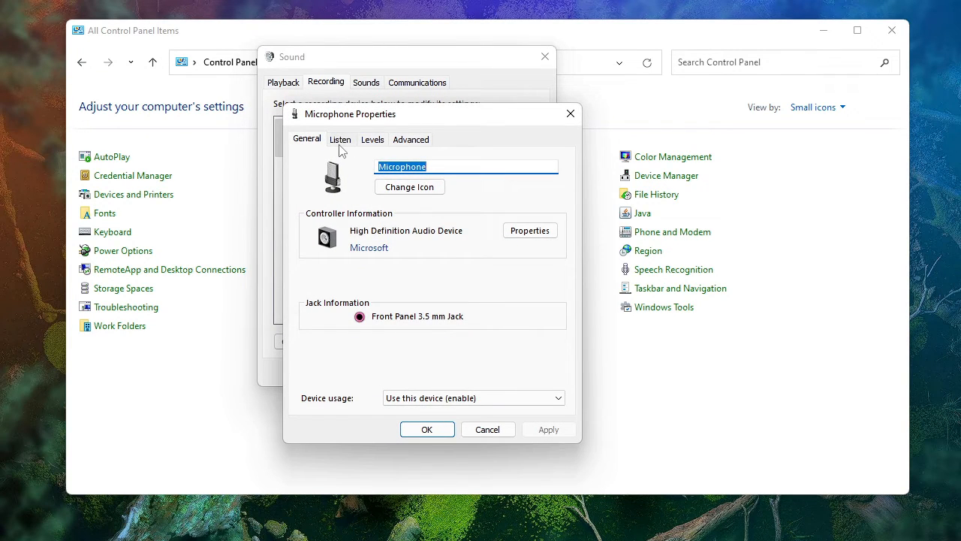
Step: Unmute the Microphone on the Levels tab, set its level to 42, and confirm with OK
click(372, 139)
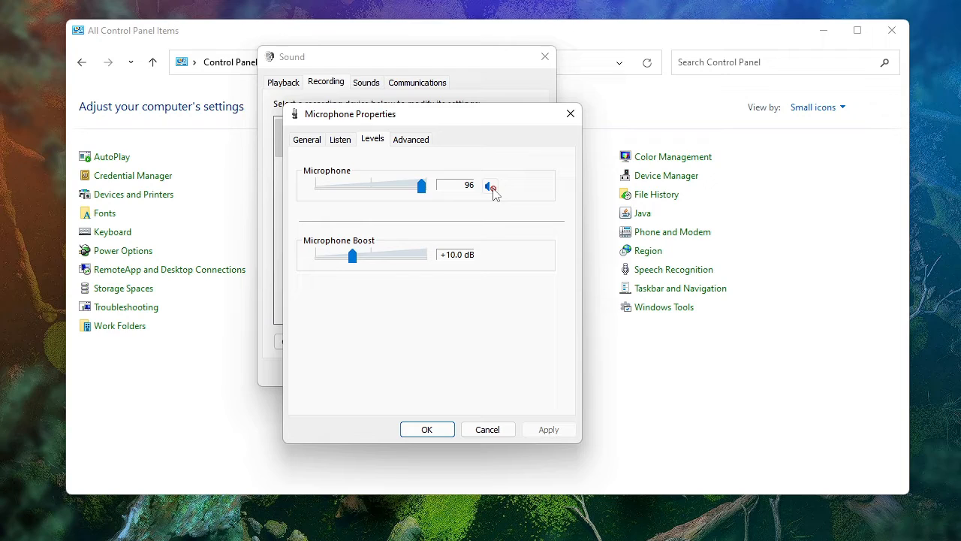
click(489, 186)
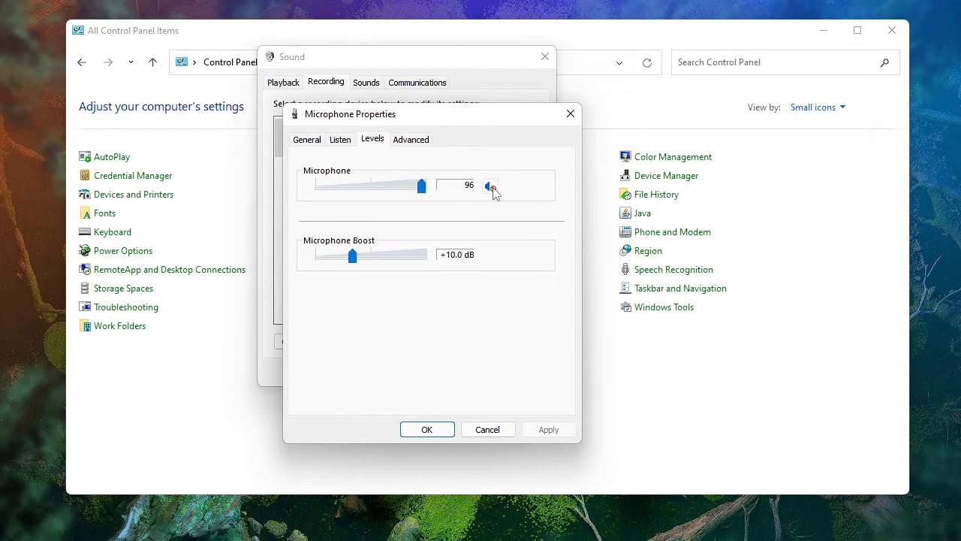
drag(421, 184, 400, 185)
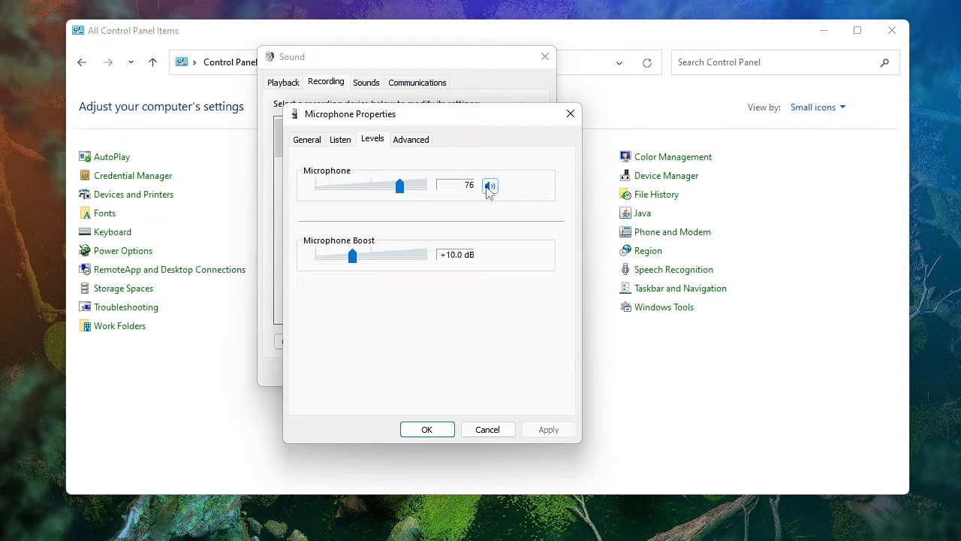
drag(401, 185, 375, 185)
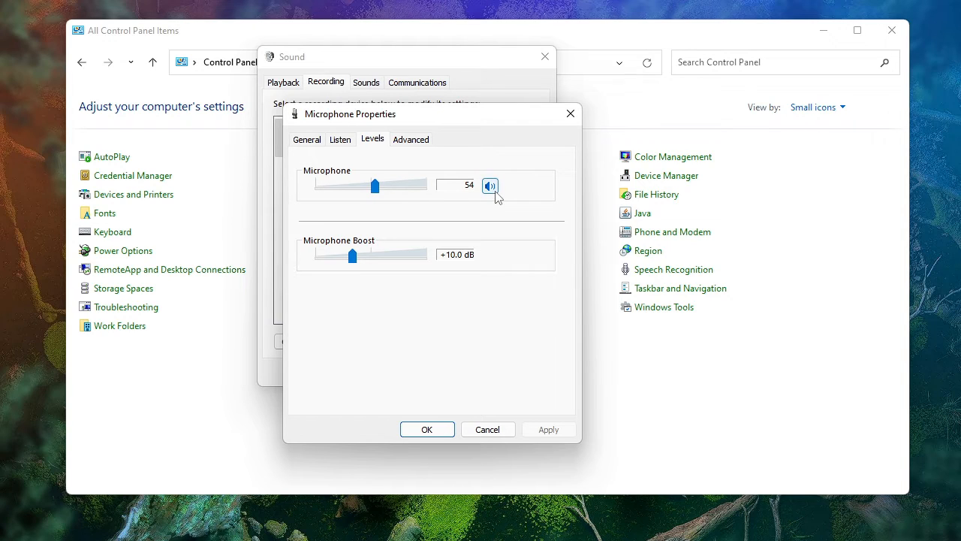
drag(376, 185, 408, 186)
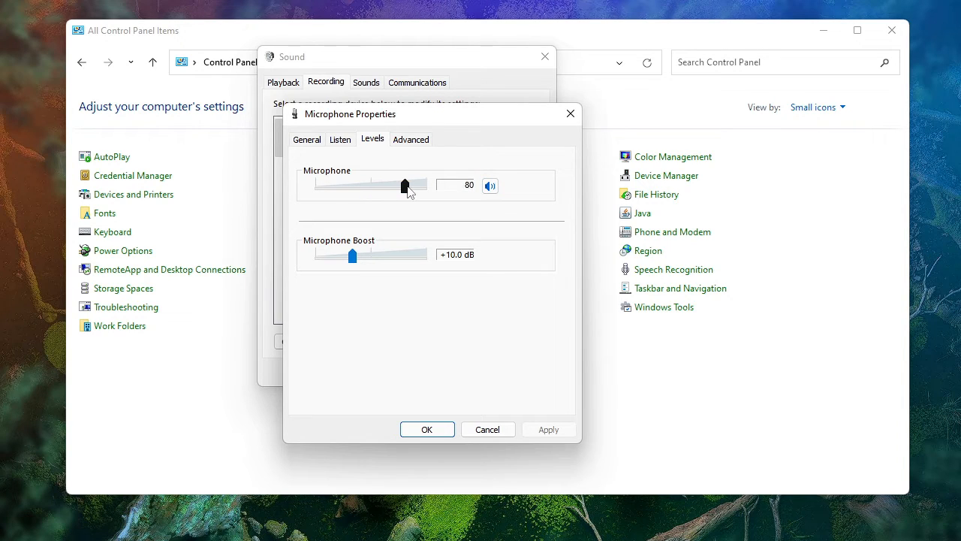
drag(389, 185, 390, 186)
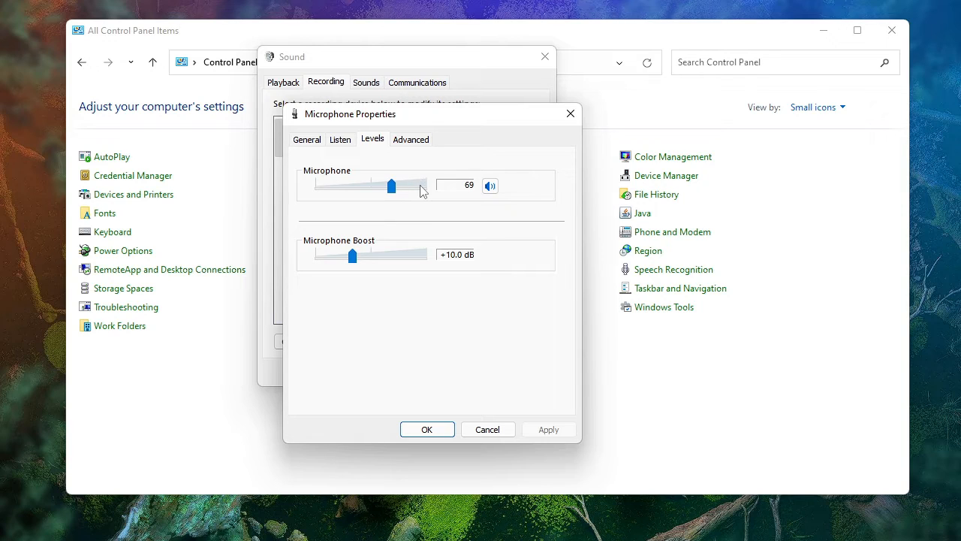
drag(390, 186, 357, 186)
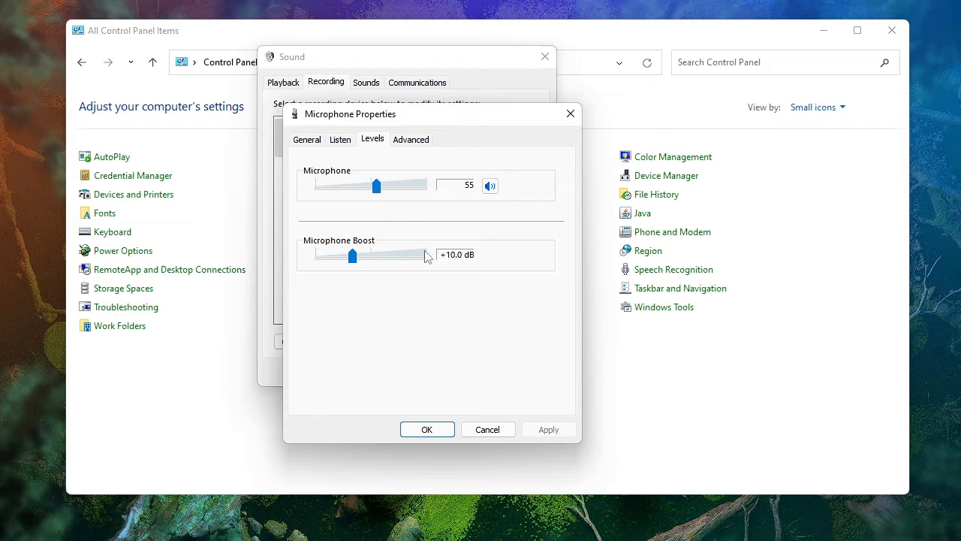
drag(377, 185, 361, 185)
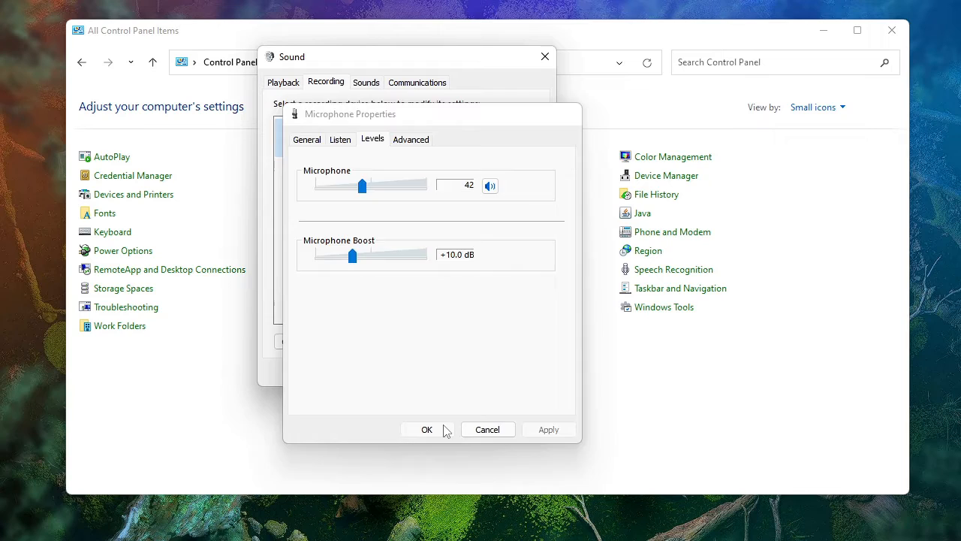
click(426, 429)
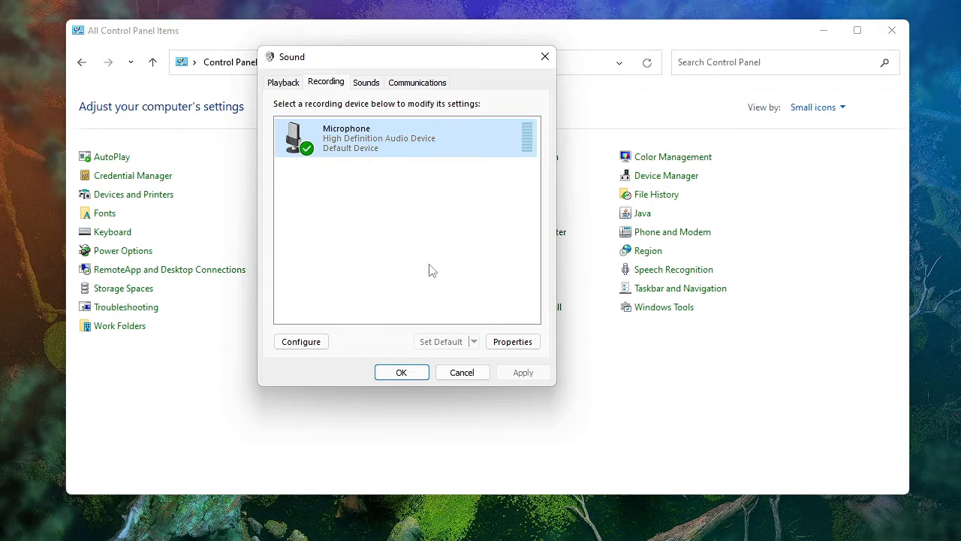
click(401, 372)
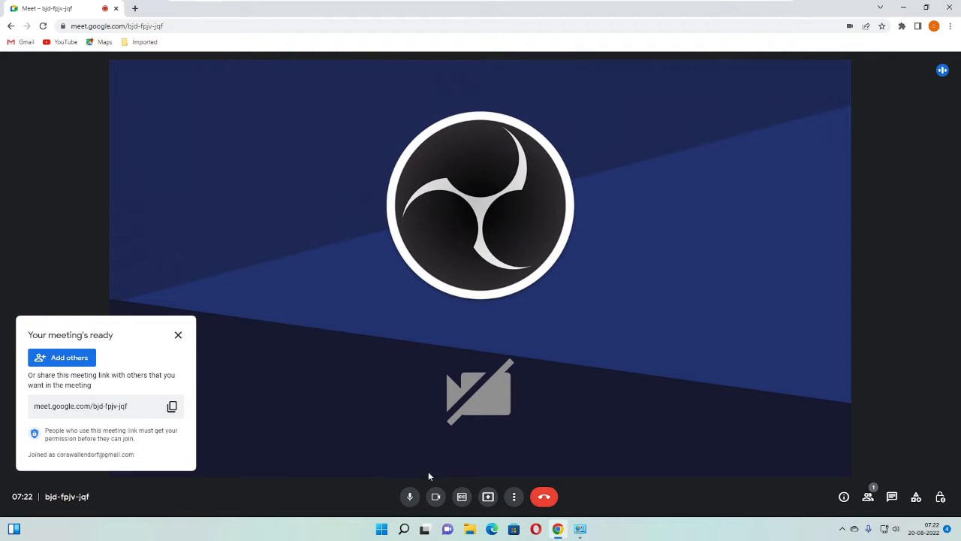
mouse_move(410, 497)
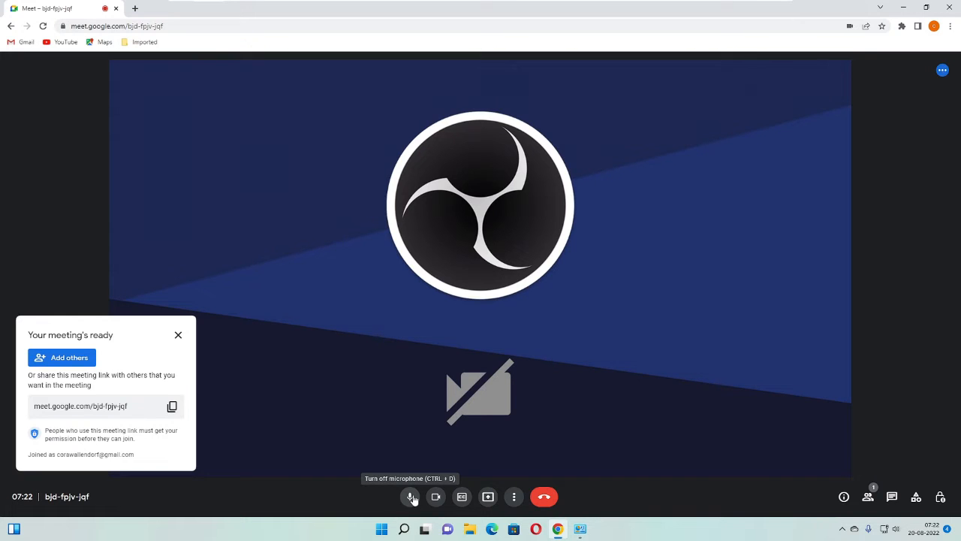
Step: Toggle the Meet microphone off and back on to confirm it works
click(411, 496)
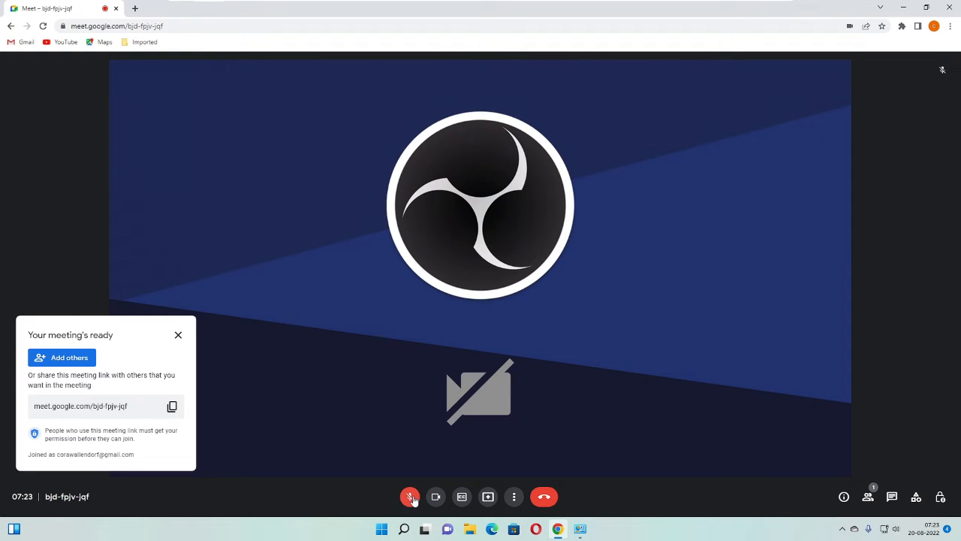
click(410, 496)
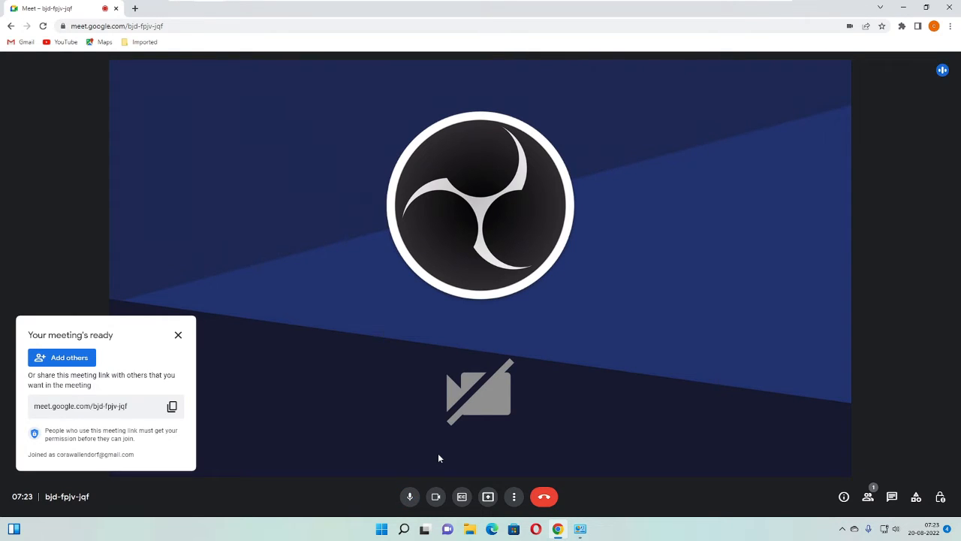
mouse_move(188, 183)
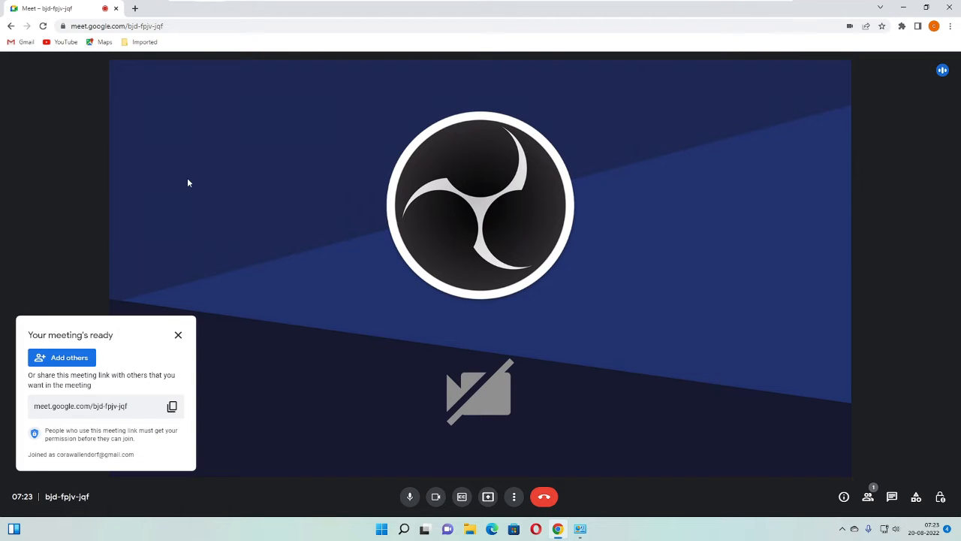
Step: Open Chrome Settings from the three-dot menu and go to Privacy and security
click(950, 26)
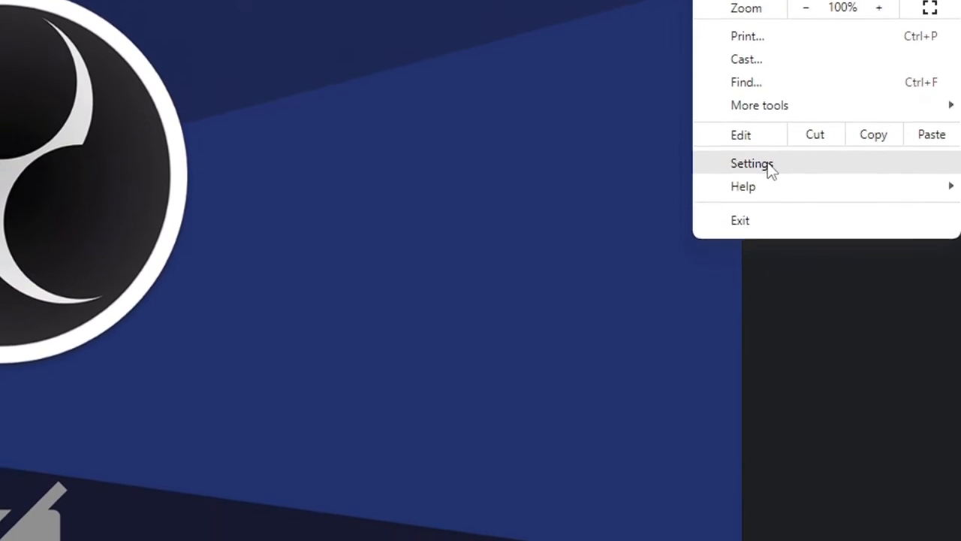
click(752, 163)
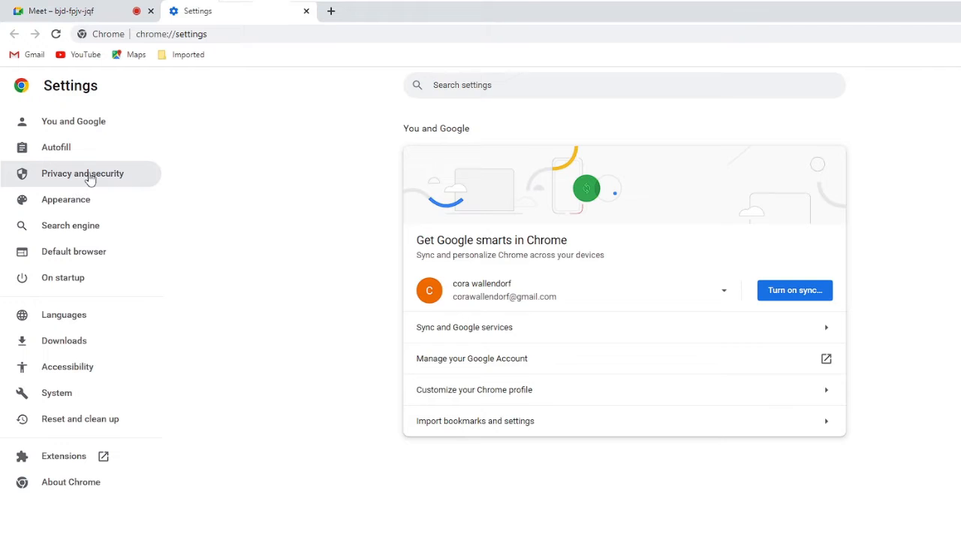
click(81, 173)
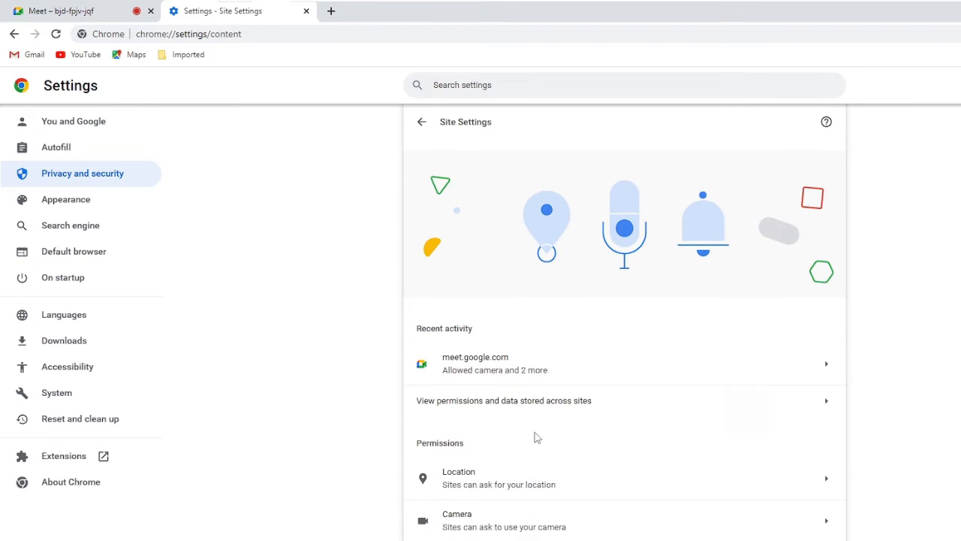
Step: Scroll to Permissions and open the Microphone site settings
scroll(down, 3)
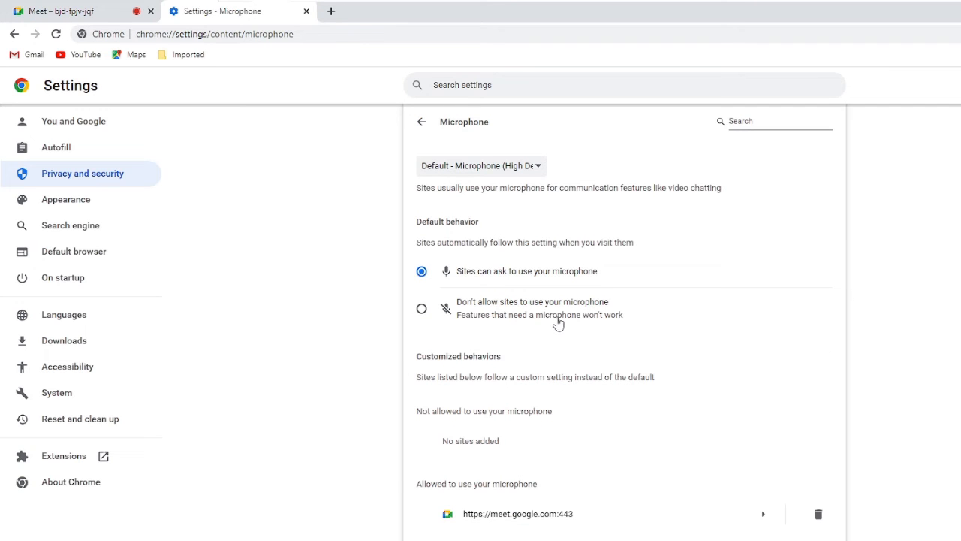
mouse_move(431, 318)
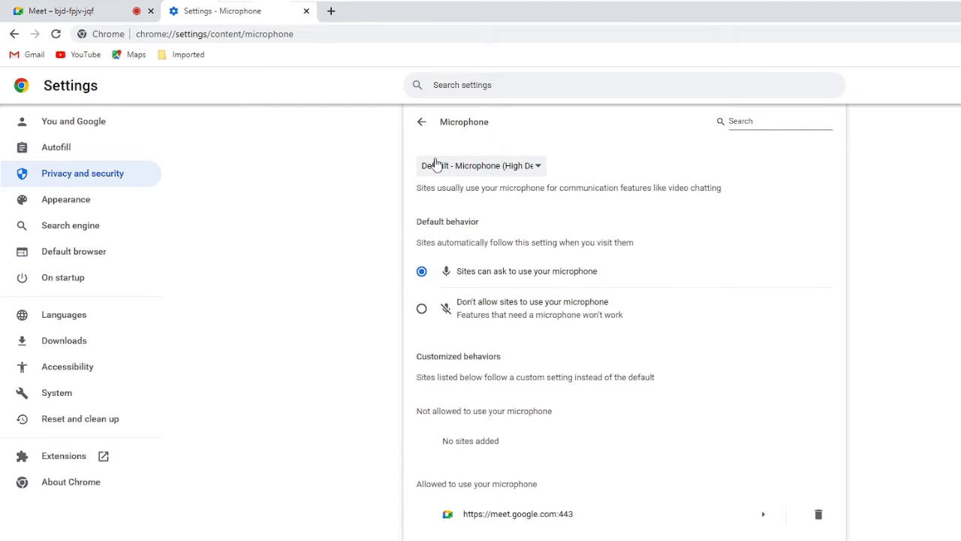
mouse_move(486, 172)
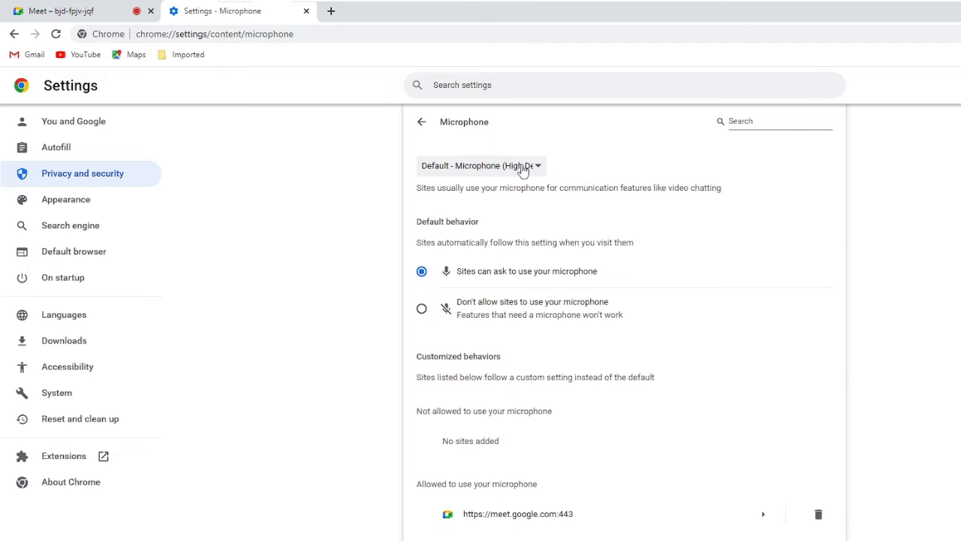
mouse_move(427, 466)
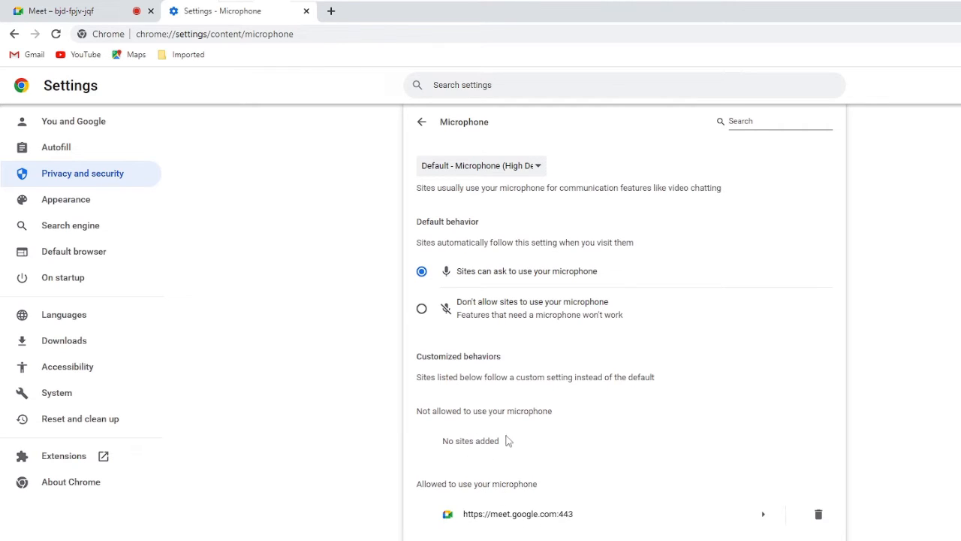
double_click(489, 411)
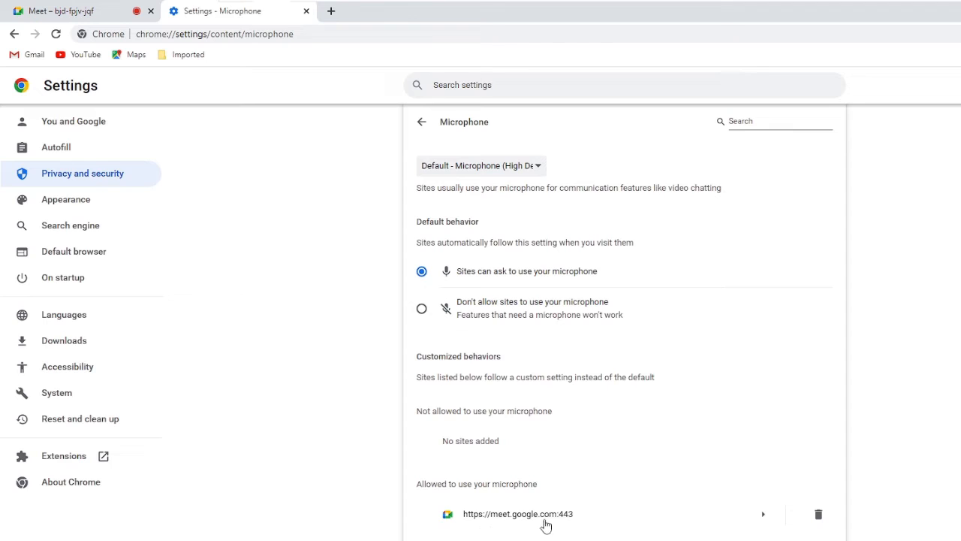
Step: Switch meet.google.com's microphone permission to Block, then back to Allow, and close Settings
click(518, 513)
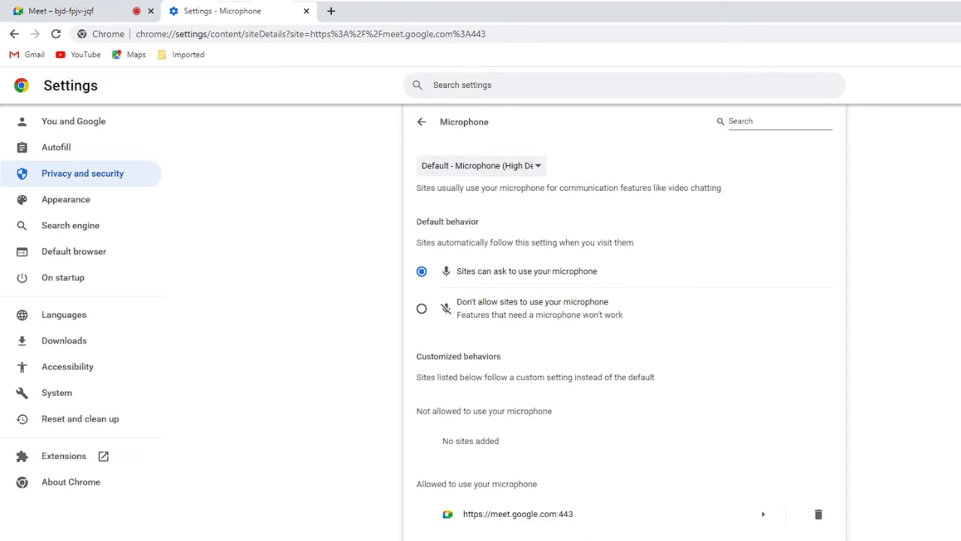
click(421, 121)
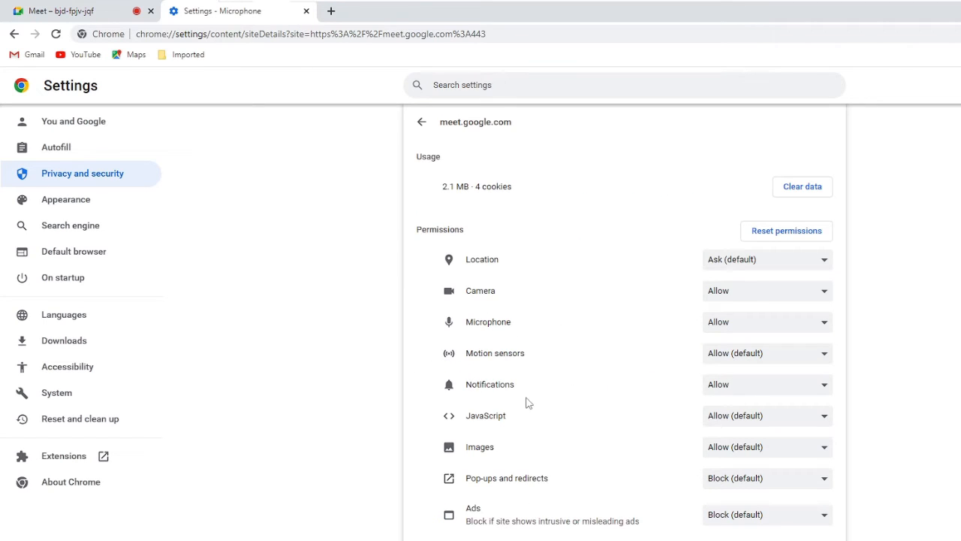
mouse_move(714, 334)
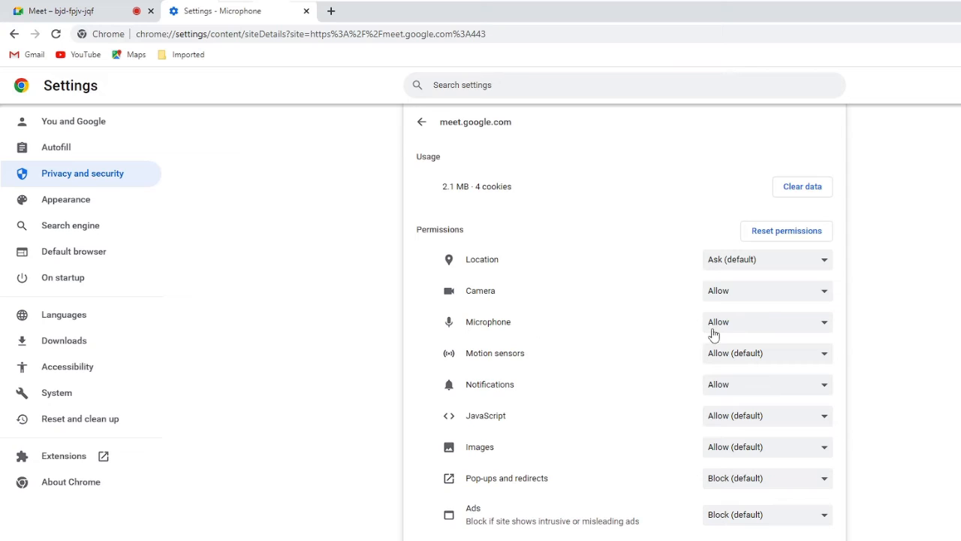
click(766, 321)
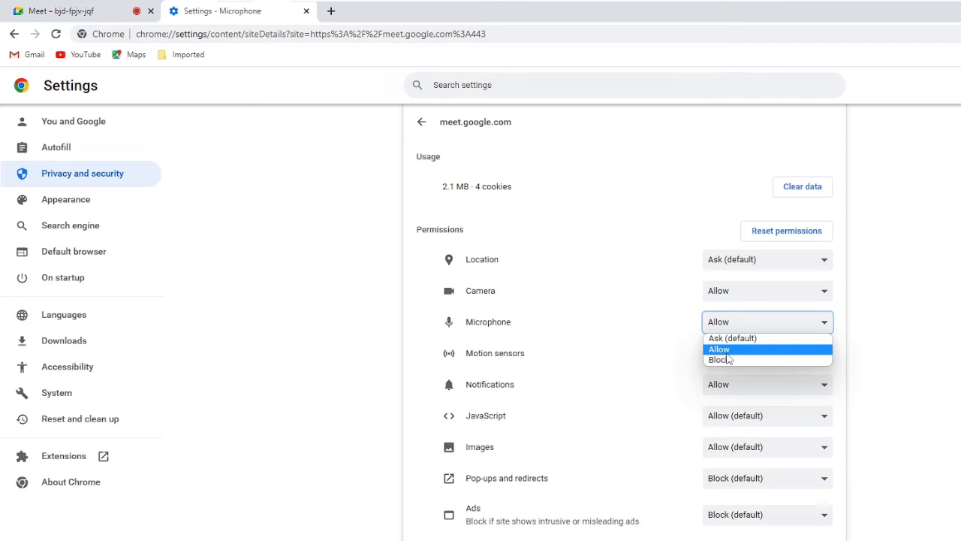
click(720, 359)
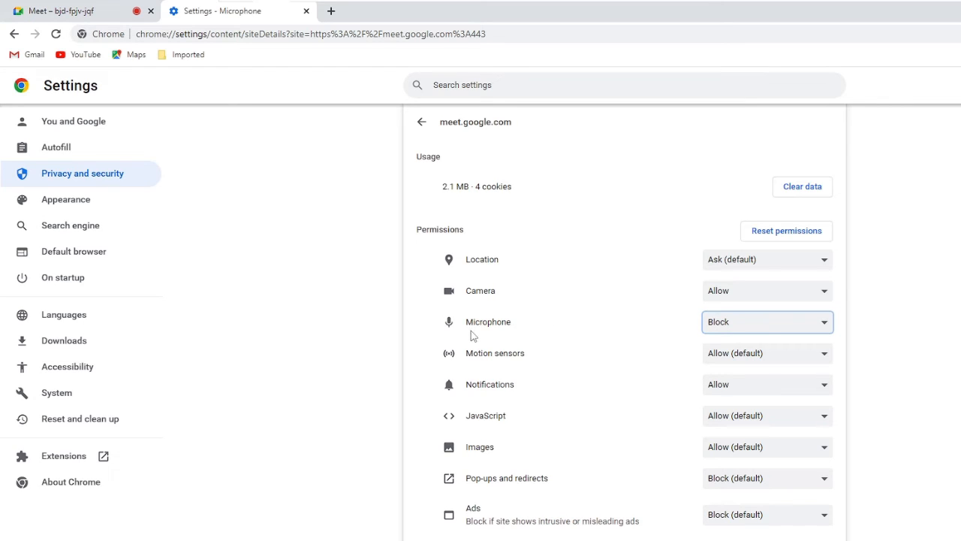
click(766, 322)
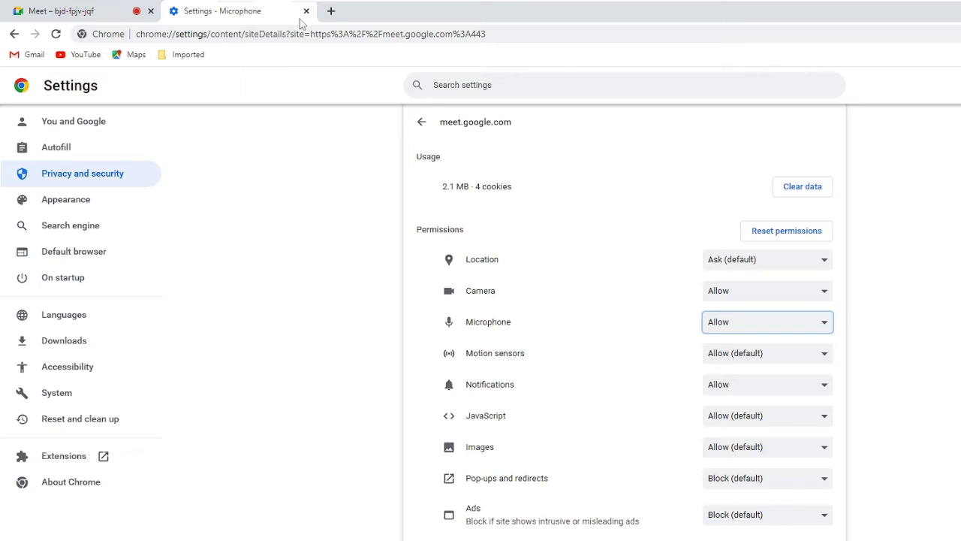
click(60, 11)
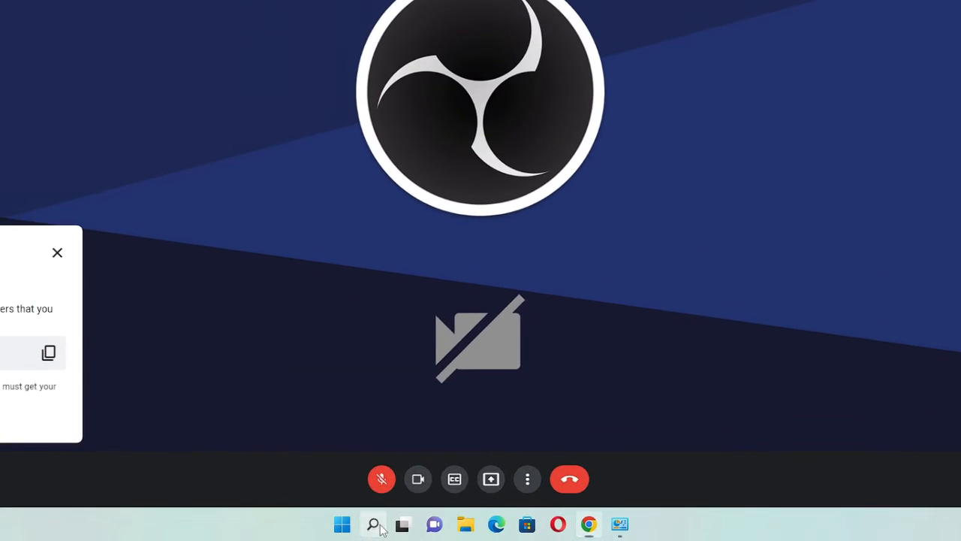
Step: Search 'privacy' from the taskbar and open Privacy settings
click(373, 524)
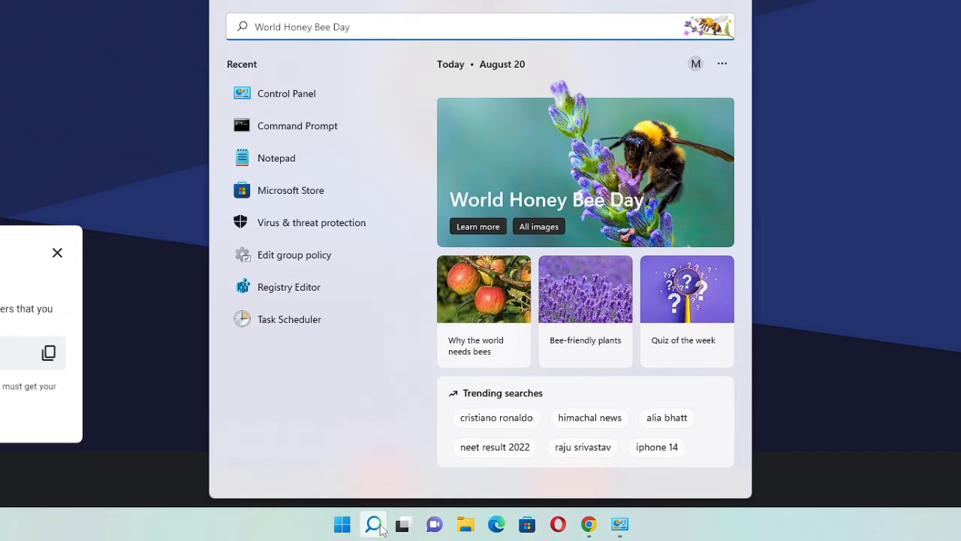
text(privacy settings)
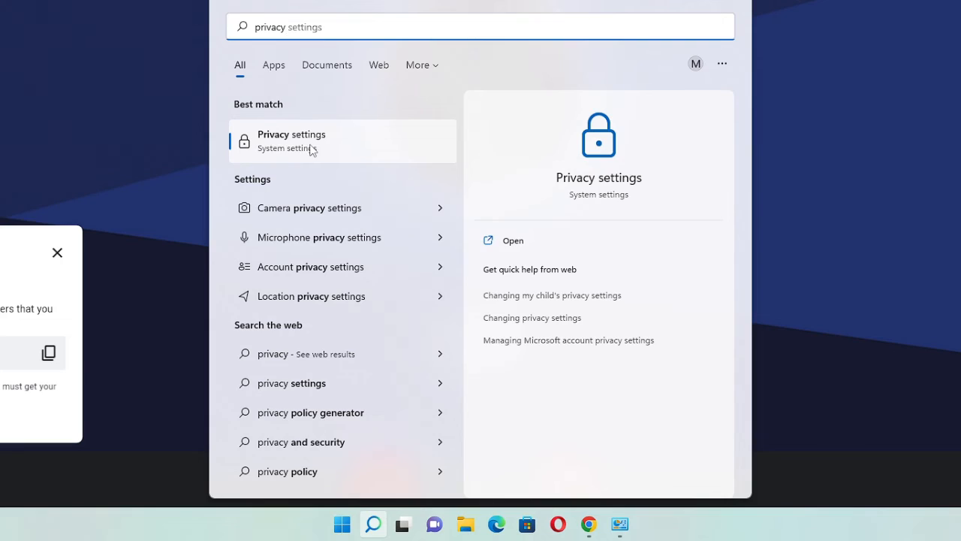
click(291, 141)
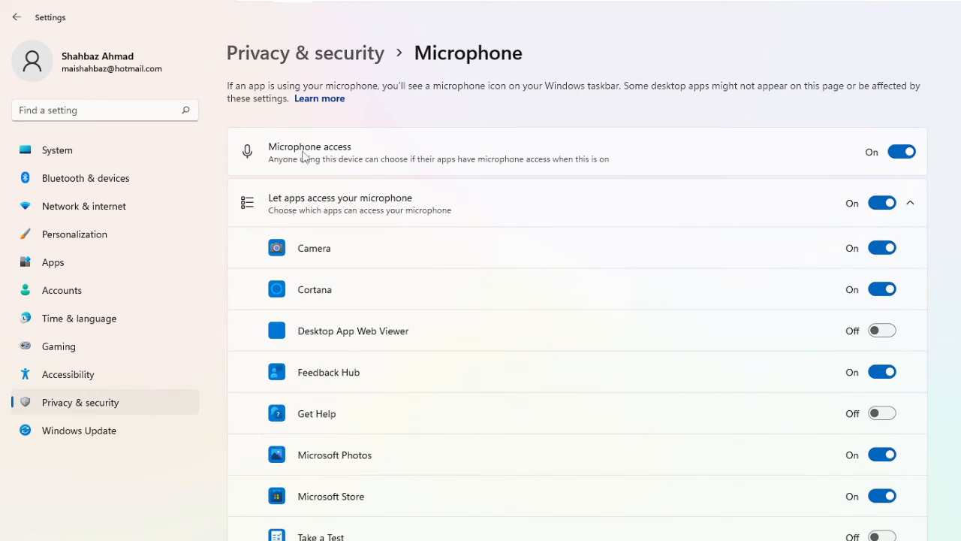
mouse_move(902, 151)
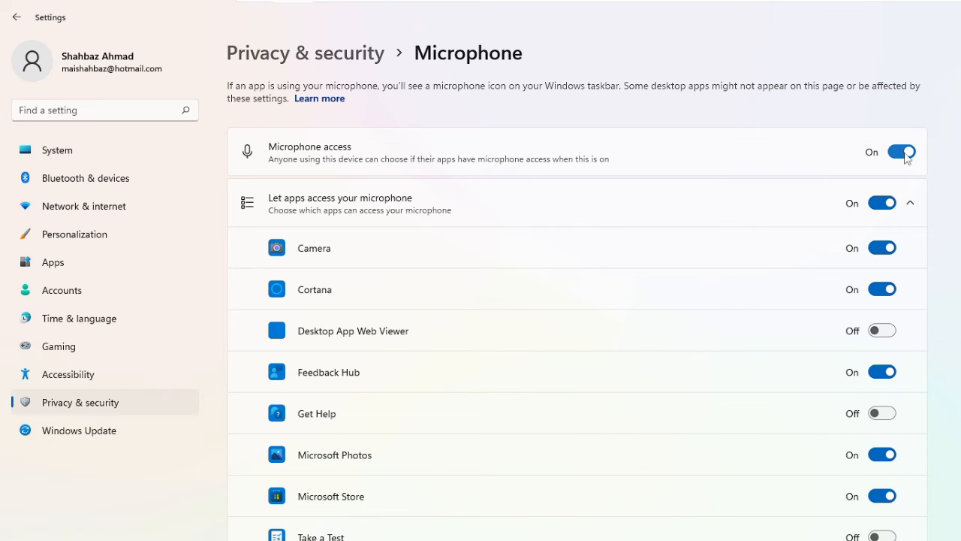
click(901, 151)
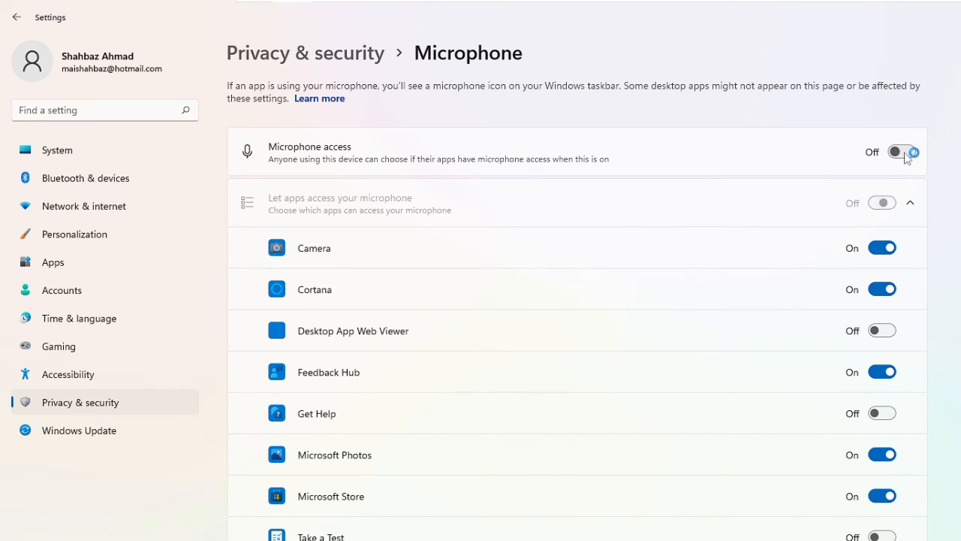
click(896, 151)
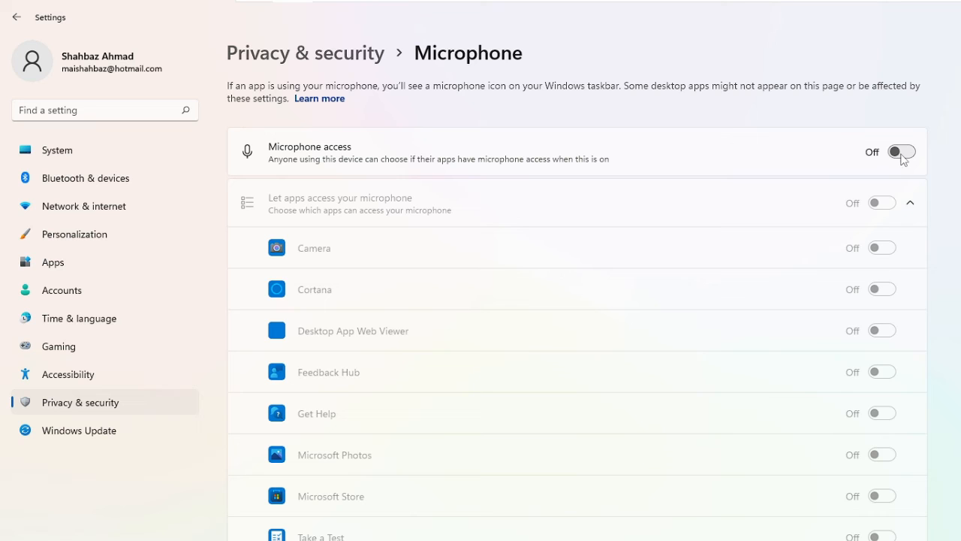
click(901, 152)
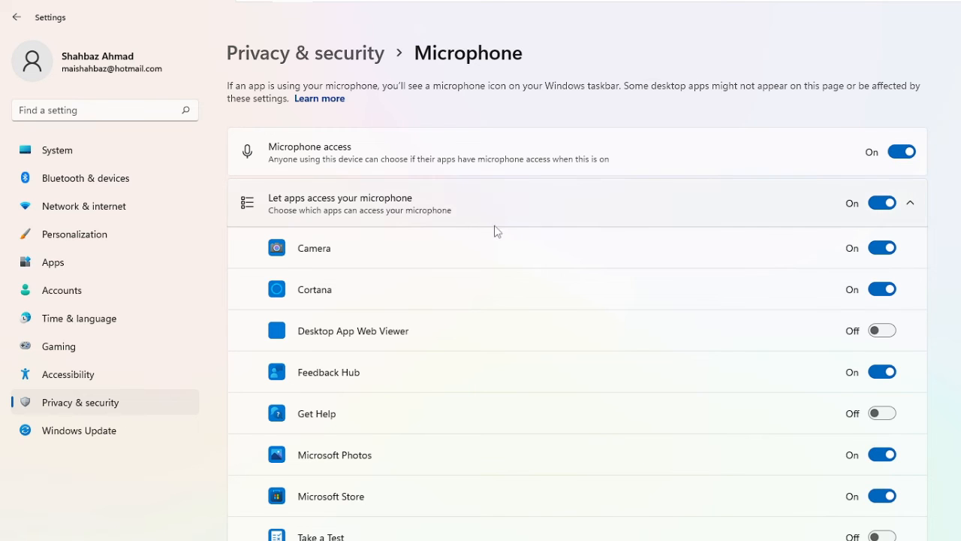
mouse_move(388, 376)
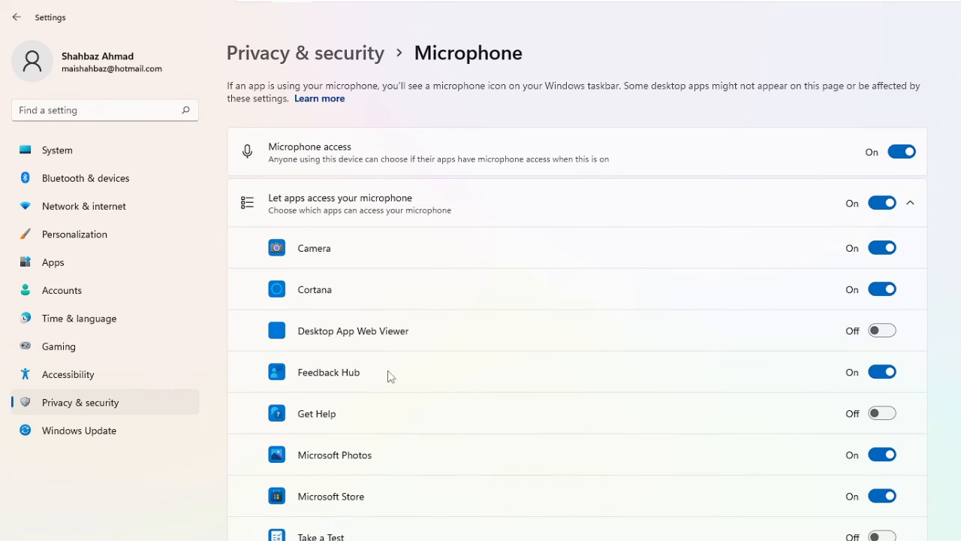
mouse_move(348, 525)
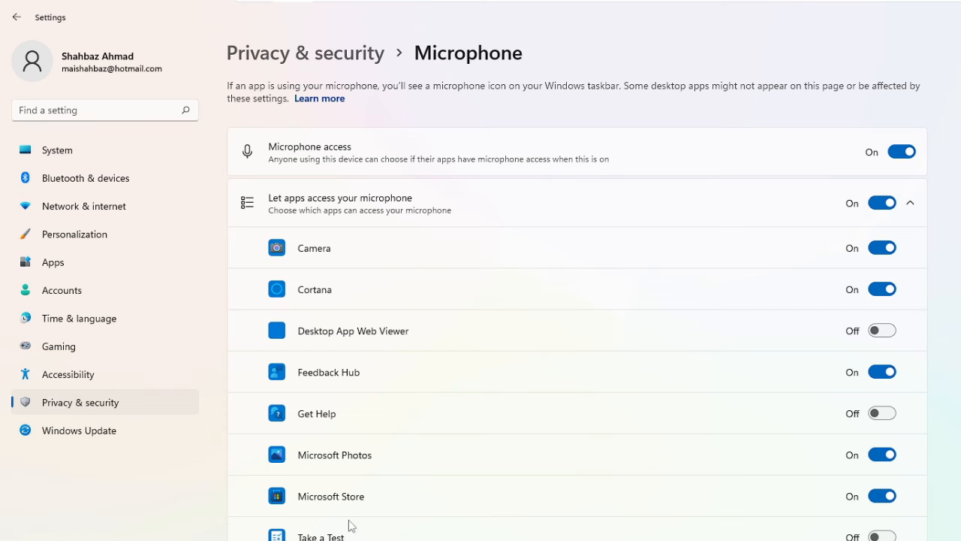
mouse_move(907, 378)
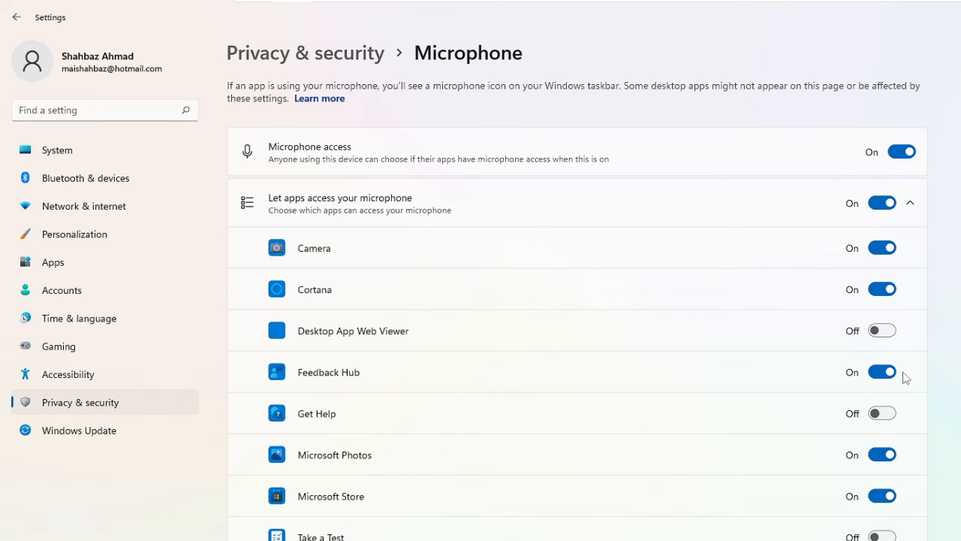
mouse_move(339, 338)
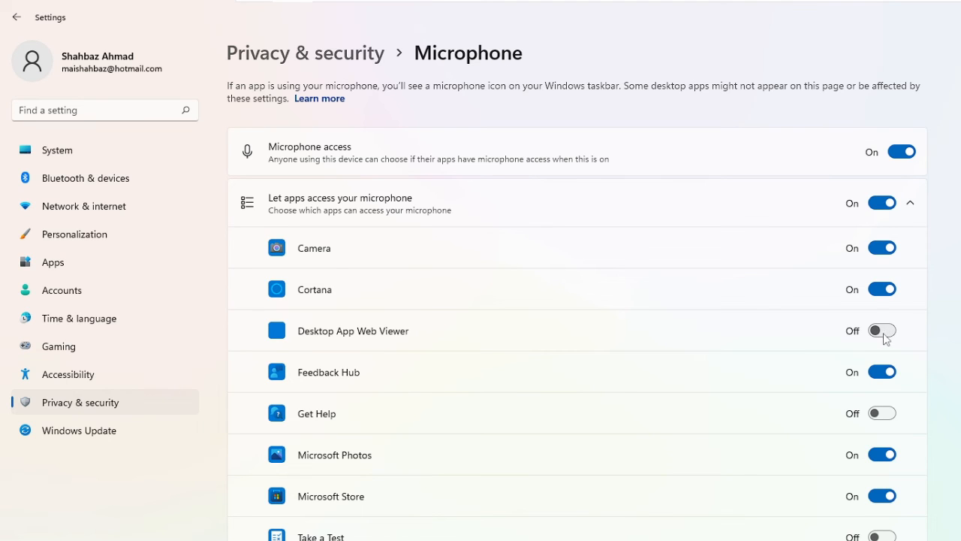
scroll(down, 3)
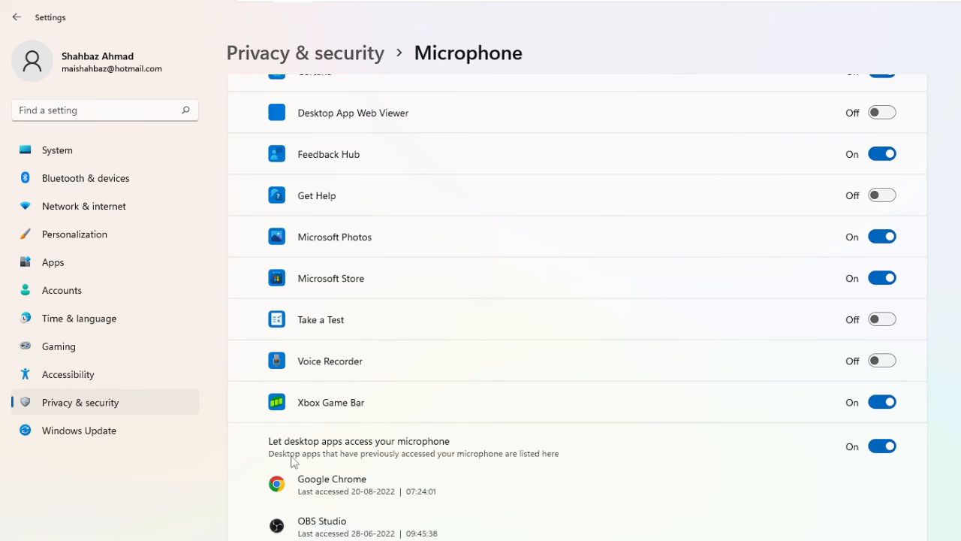
mouse_move(394, 451)
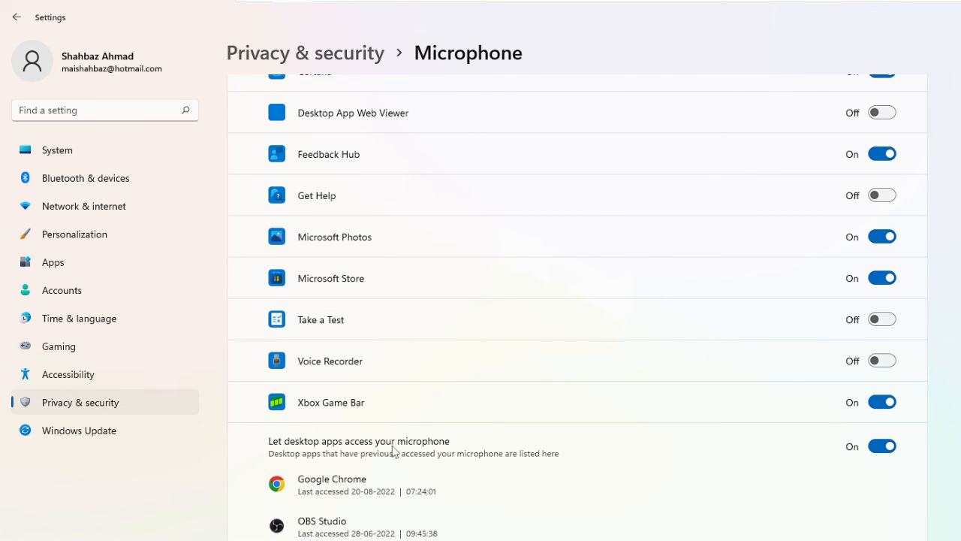
click(882, 445)
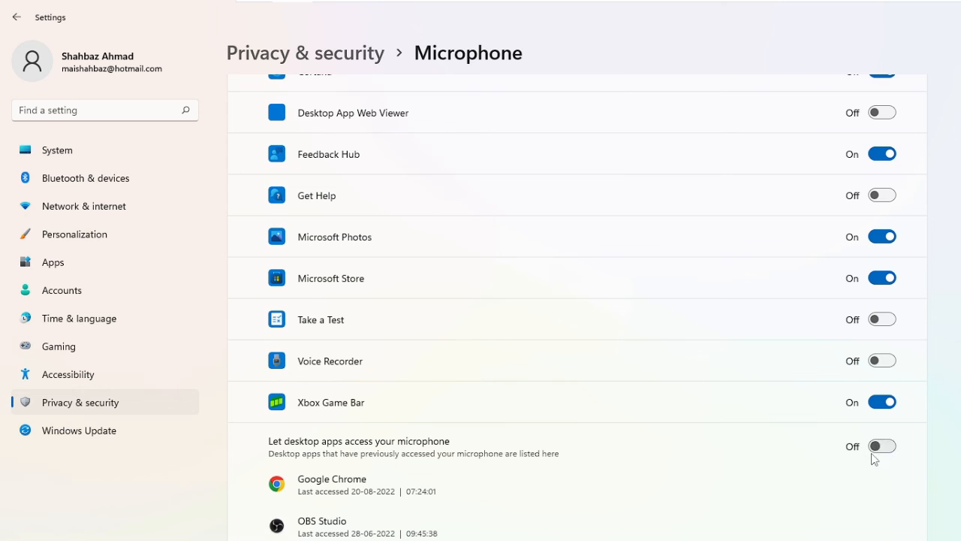
click(881, 445)
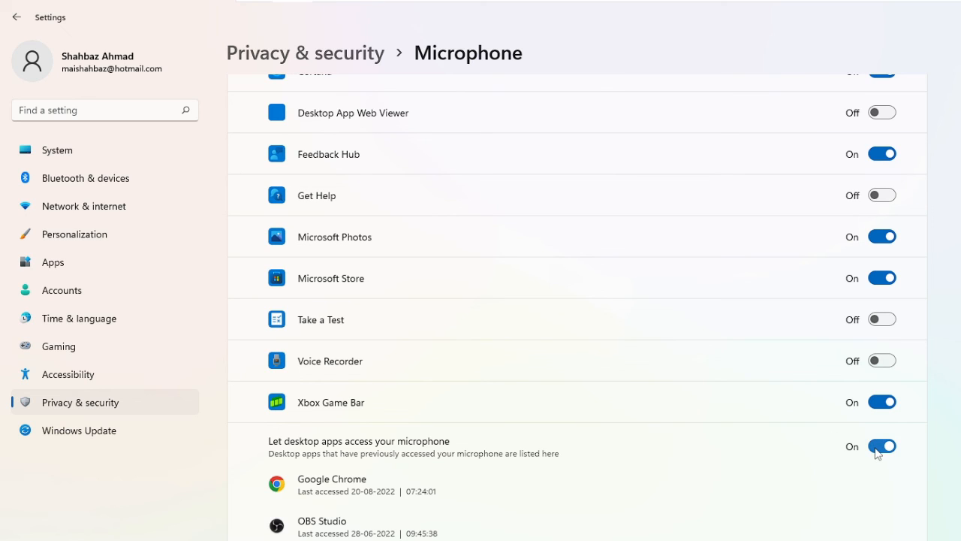